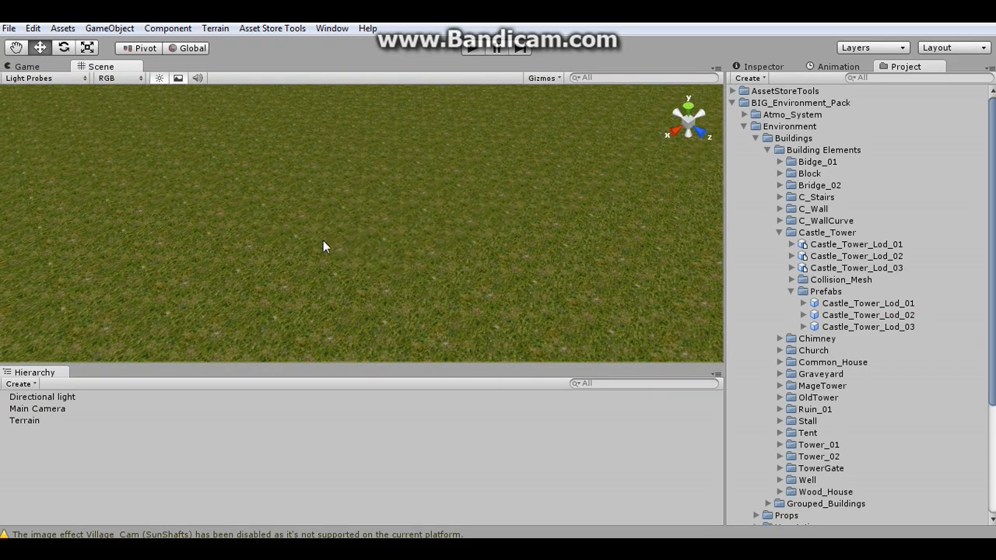
# - Drag the Castle_Tower_Lod_03 prefab from the Prefabs folder onto the terrain
pyautogui.moveTo(325, 247); pyautogui.dragTo(175, 129)
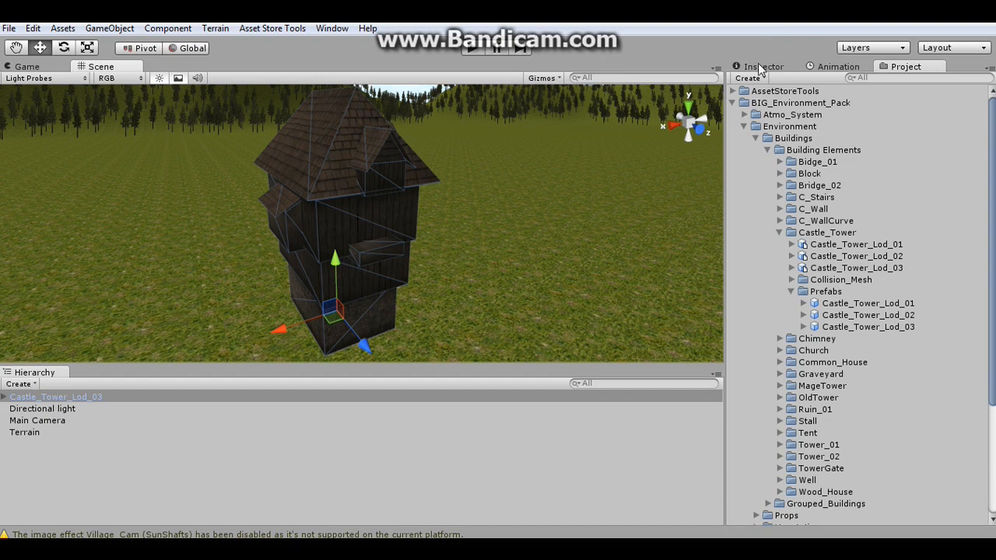
# - Add Component > Scripts > LOD to the tower and set its Camera to Main Camera
pyautogui.click(167, 28)
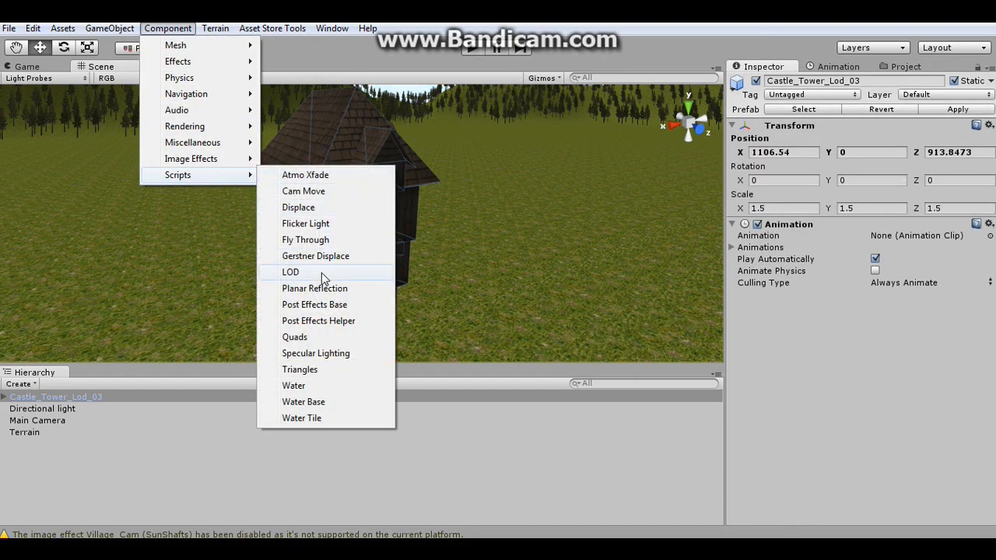
pyautogui.click(290, 271)
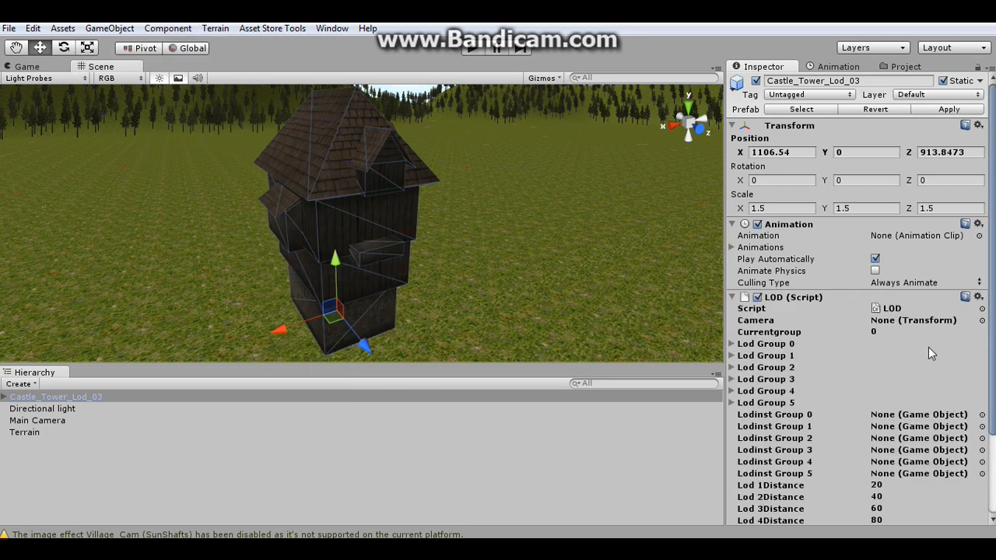
pyautogui.moveTo(401, 396)
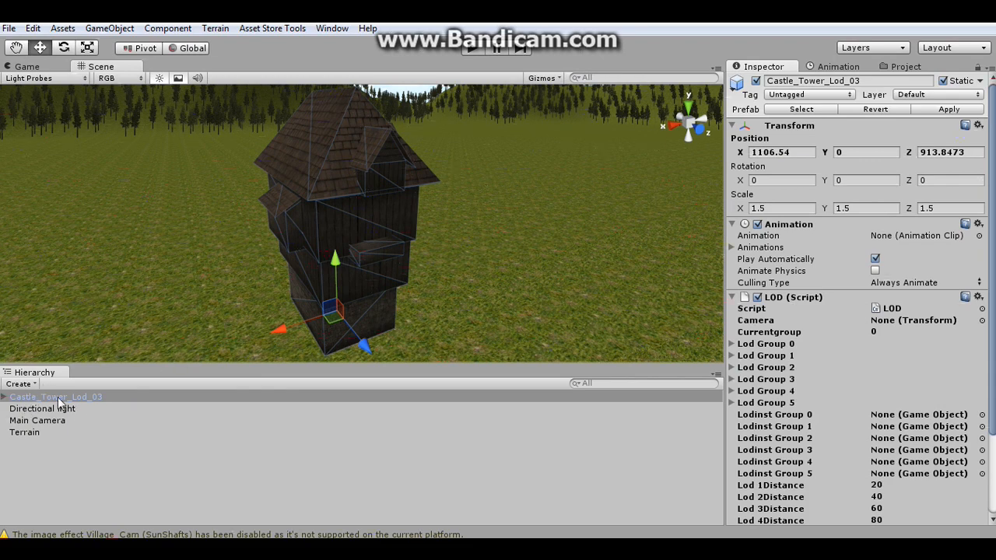
pyautogui.click(766, 367)
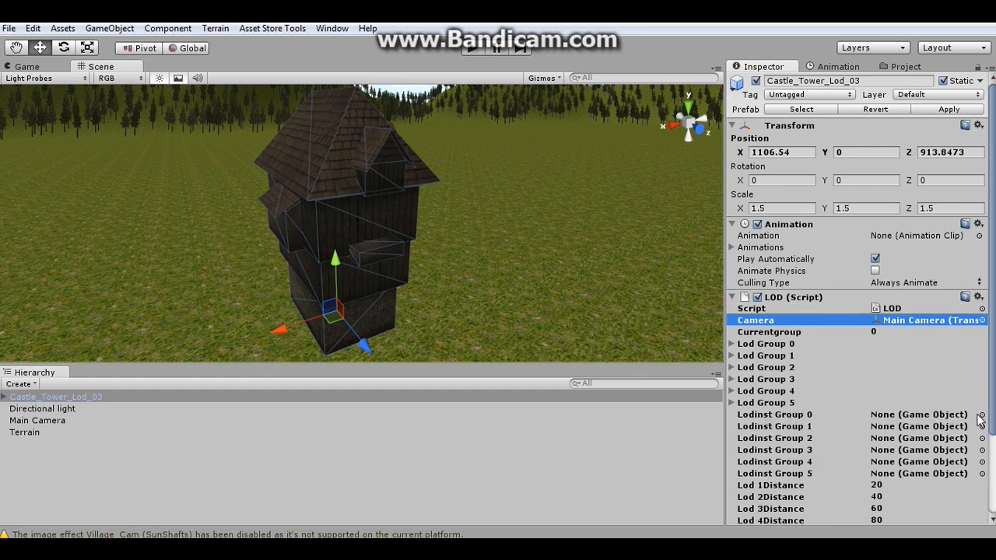
# - Fill Lodinst Groups 0 and 1 with Castle_Tower_Lod_01 and Lod_02, distances 50, 140, 9999
pyautogui.click(982, 413)
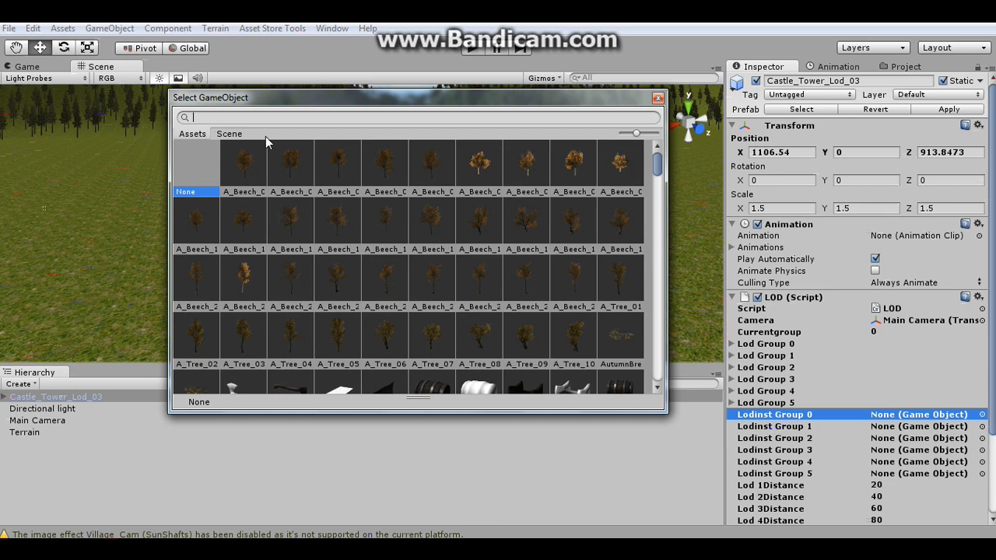
pyautogui.write('cas')
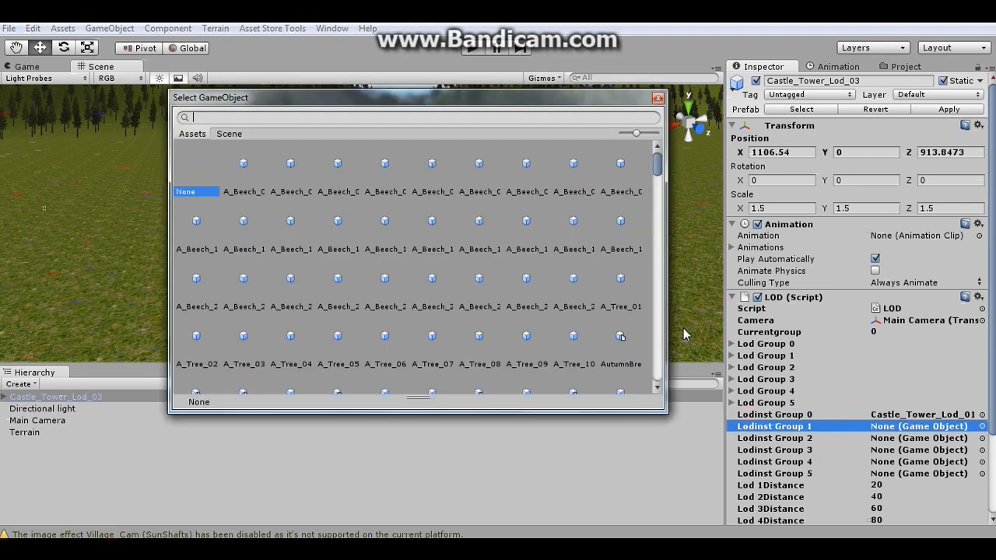
pyautogui.write('cas')
pyautogui.click(927, 496)
pyautogui.write('140')
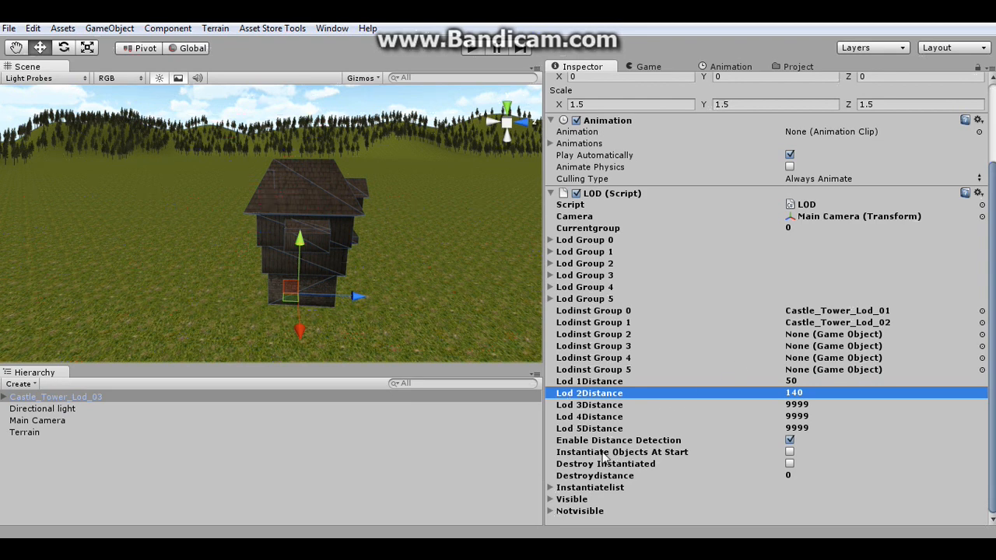
pyautogui.moveTo(714, 459)
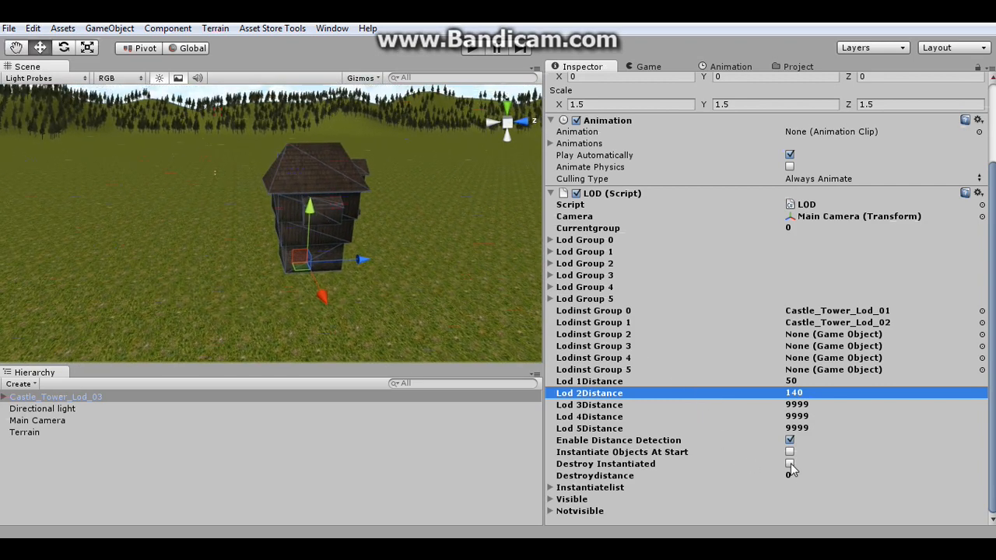
# - Enable Destroy Instantiated on the LOD script and set Destroydistance to 200
pyautogui.click(789, 464)
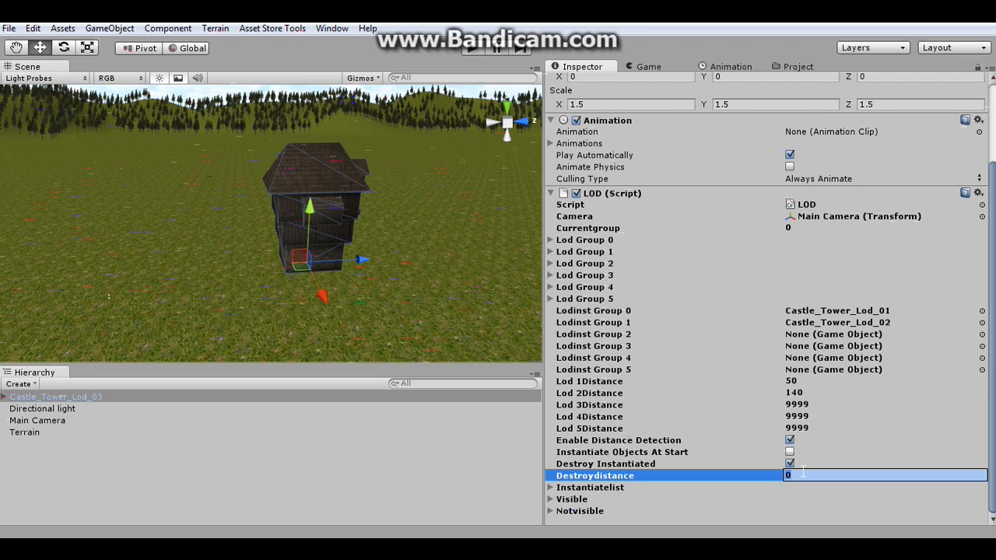
pyautogui.write('200')
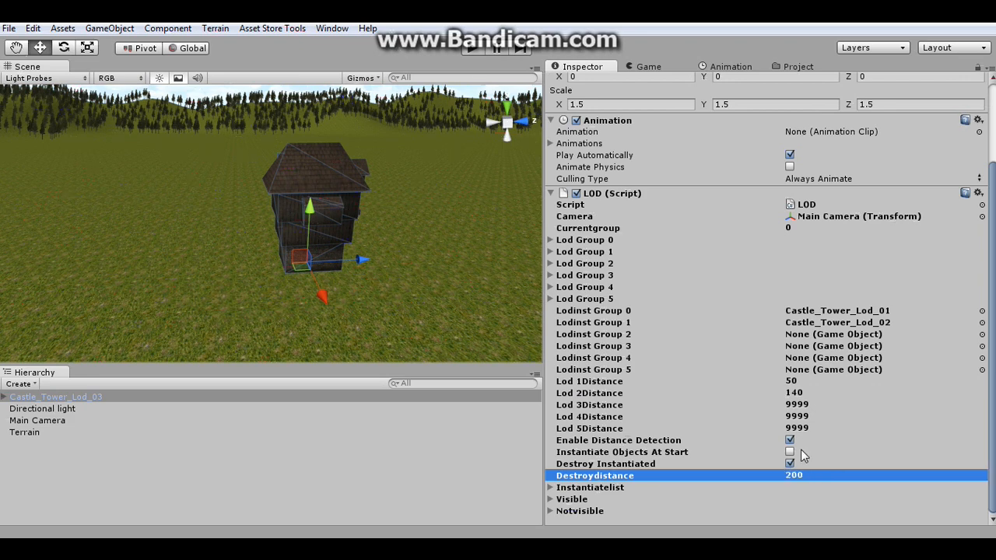
pyautogui.click(589, 382)
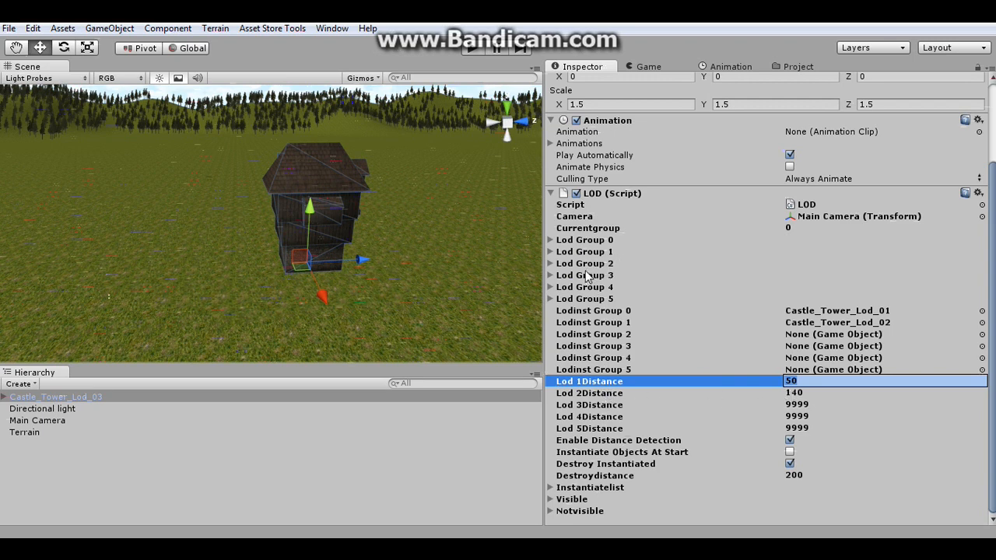
pyautogui.moveTo(404, 234)
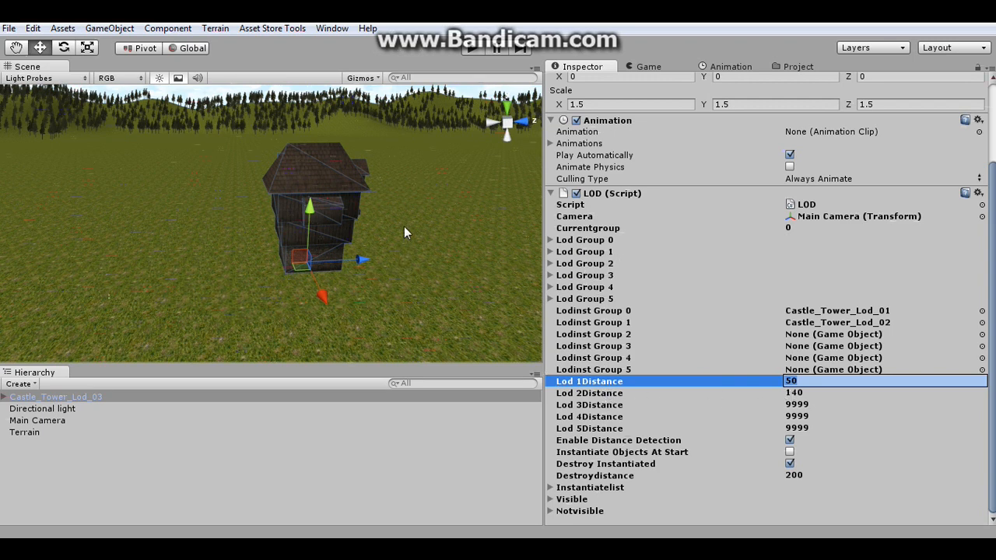
# - Enter Play mode and drag the camera away so Lod_01 and Lod_02 clones spawn
pyautogui.click(472, 47)
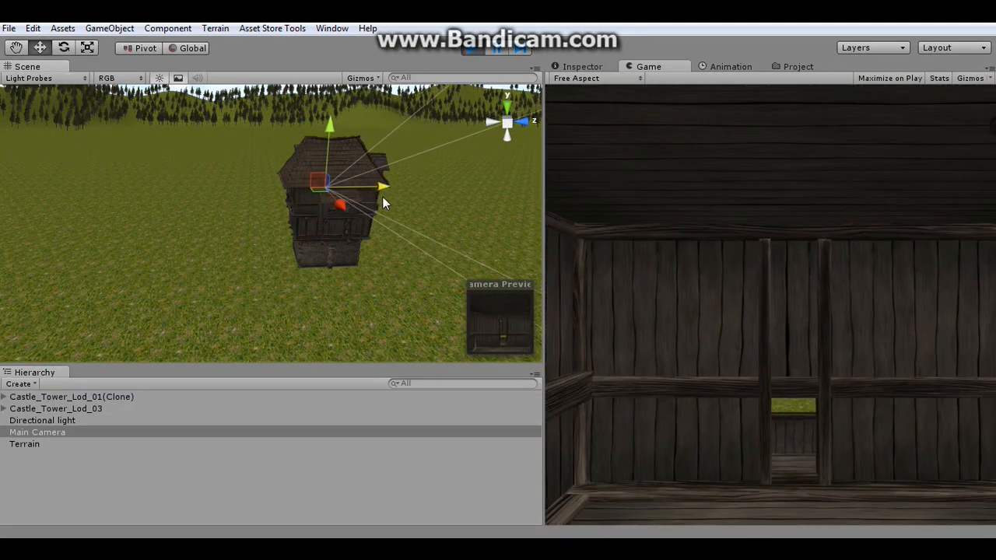
pyautogui.moveTo(383, 186); pyautogui.dragTo(365, 187)
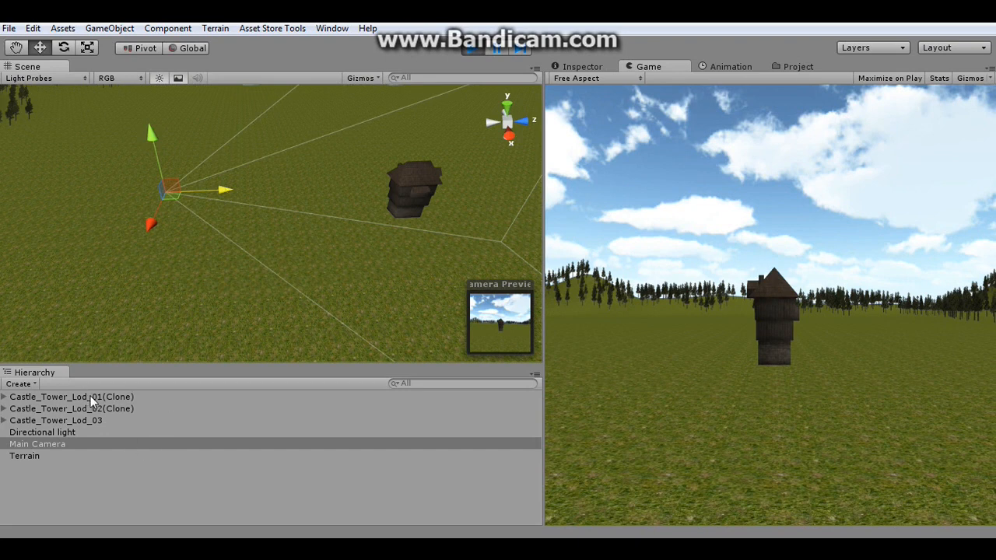
pyautogui.moveTo(105, 420)
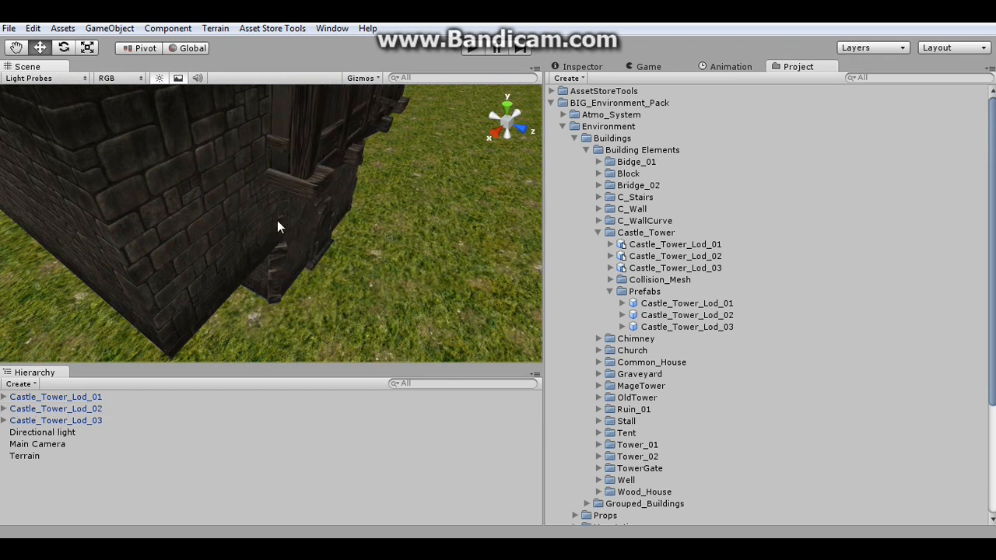
# - Stop Play mode and drag the Castle_Tower_Lod_01 and Lod_02 prefabs into the scene
pyautogui.click(56, 408)
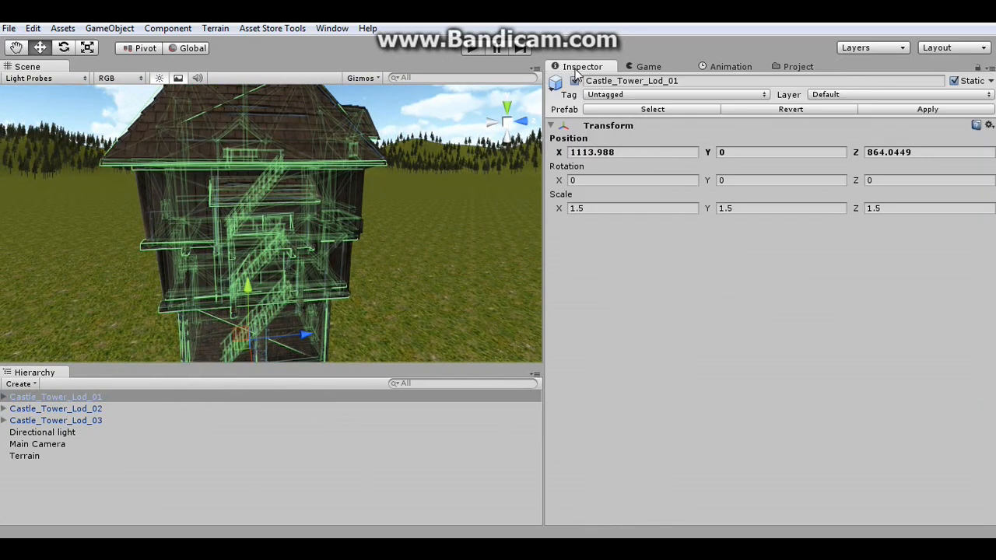
# - Attach the LOD script to Castle_Tower_Lod_01
pyautogui.click(168, 28)
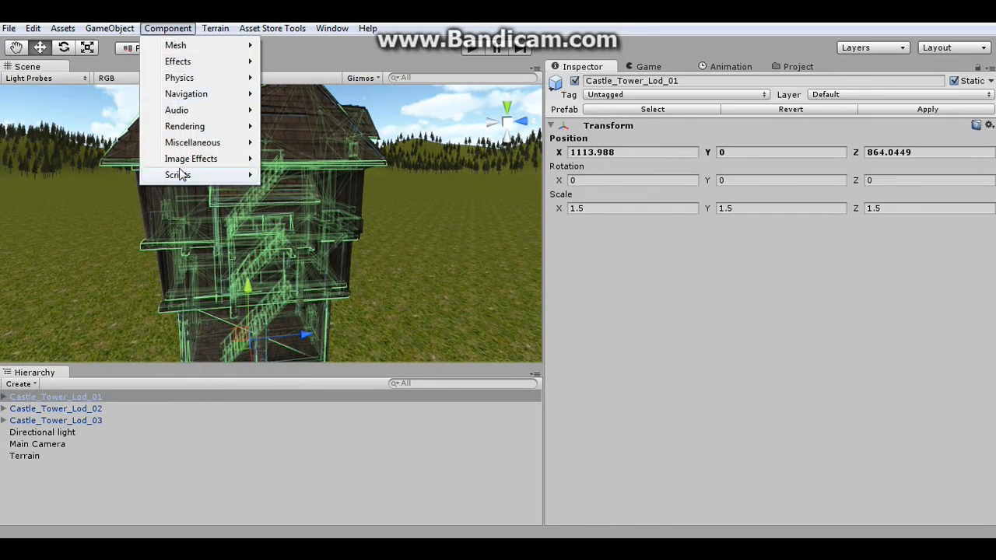
pyautogui.click(178, 174)
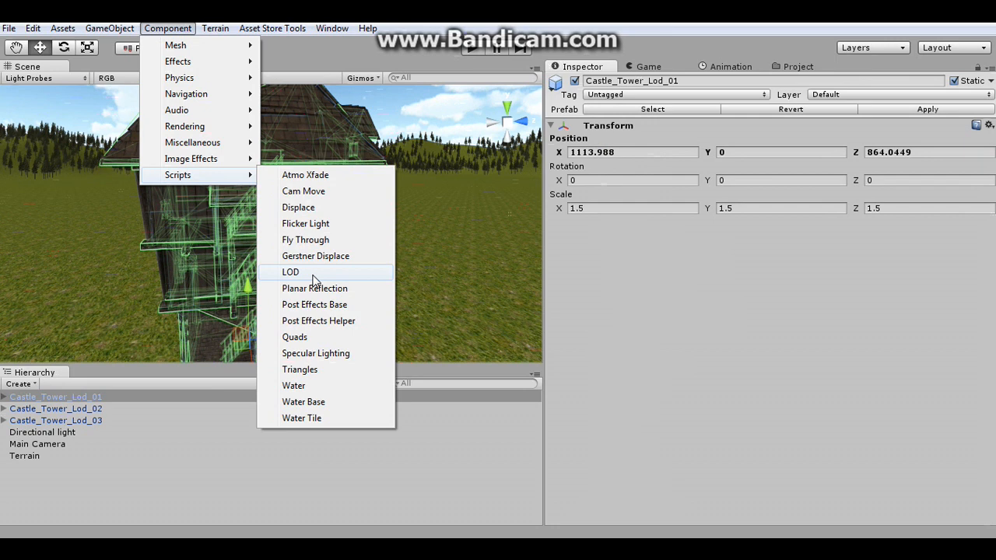
pyautogui.click(291, 271)
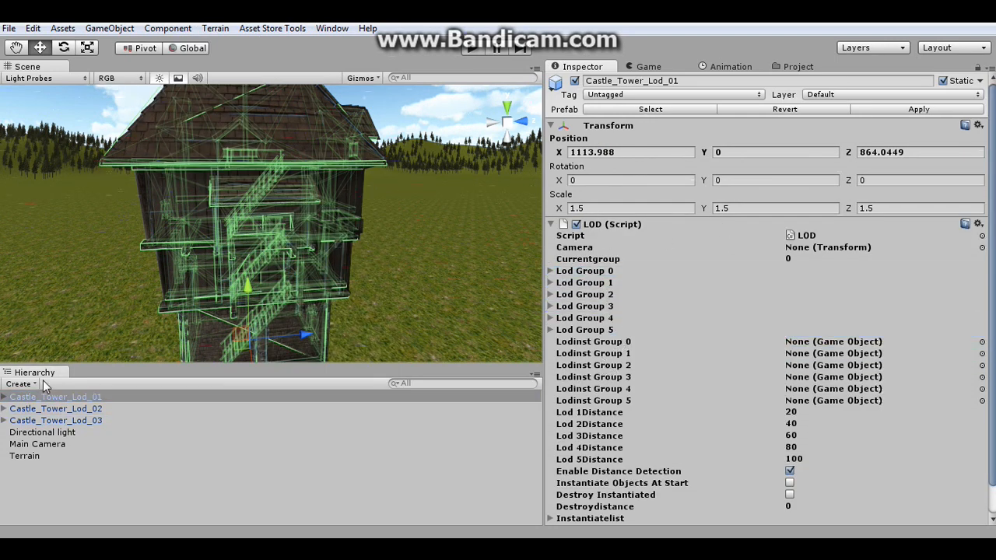
# - Set Castle_Tower_Lod_01's LOD distances to 50, 150, 9999 and assign Main Camera
pyautogui.click(584, 282)
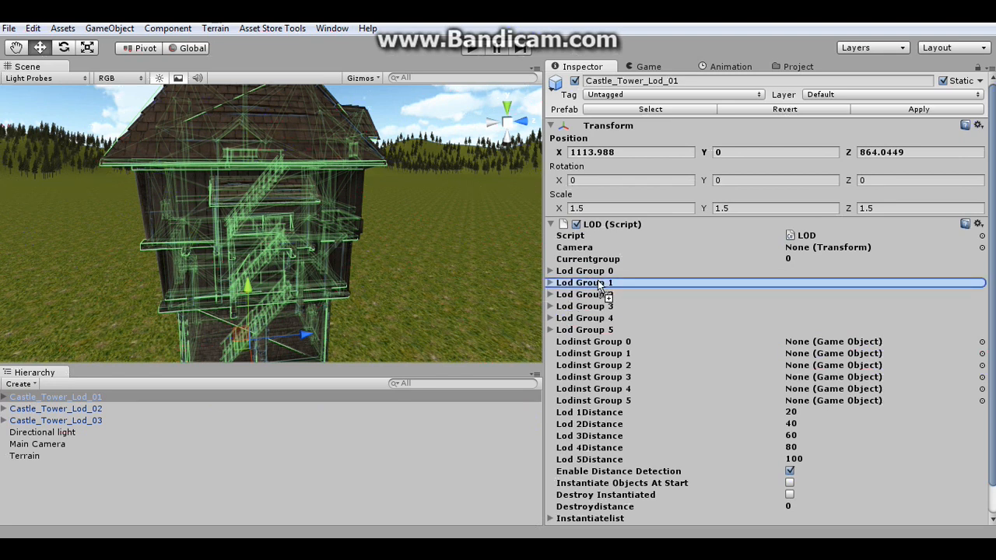
pyautogui.click(584, 317)
pyautogui.write('50')
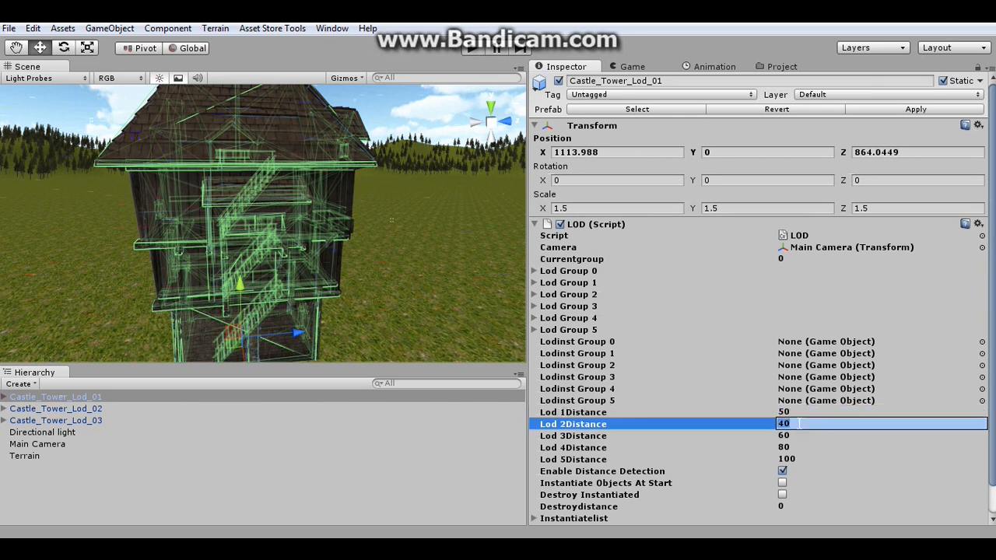
pyautogui.write('15')
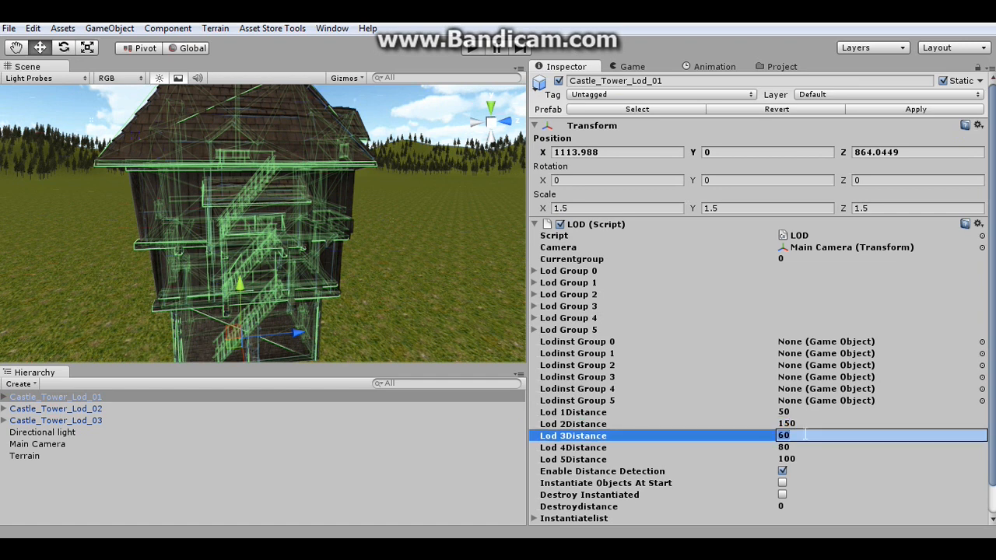
pyautogui.write('9999')
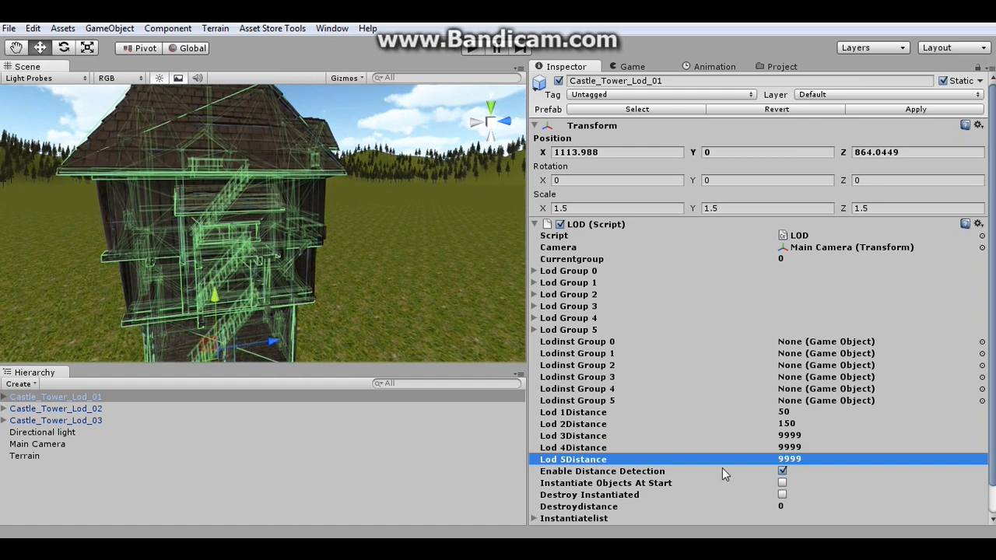
pyautogui.moveTo(673, 440)
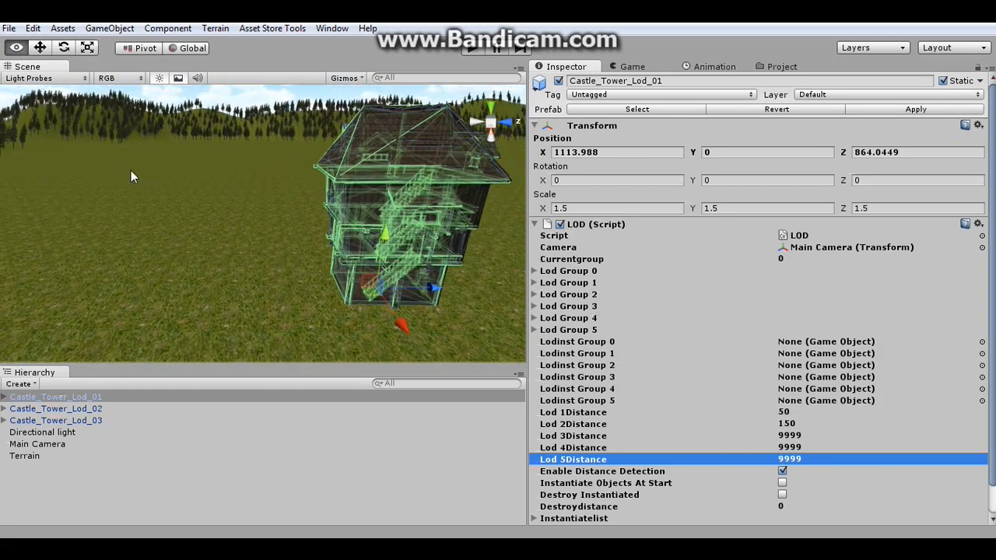
pyautogui.click(37, 444)
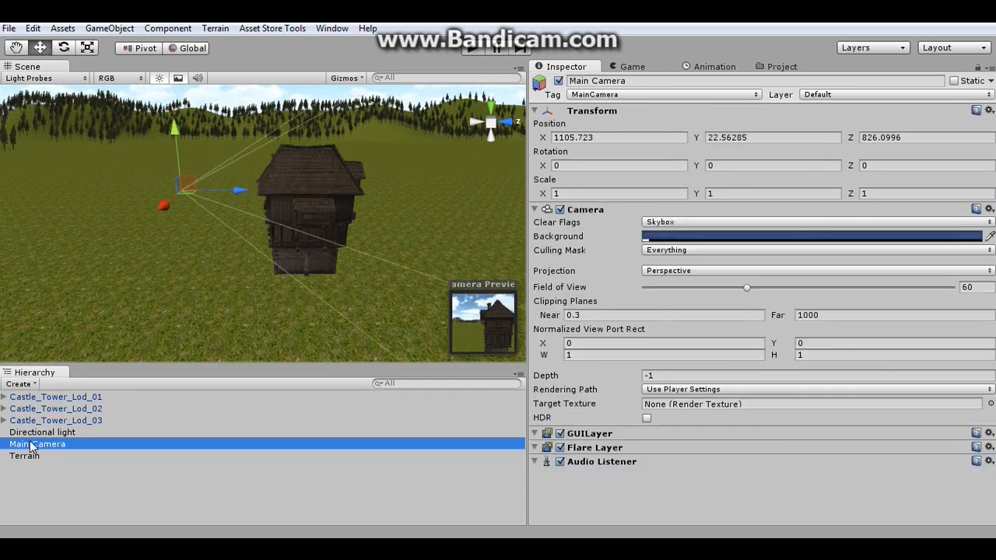